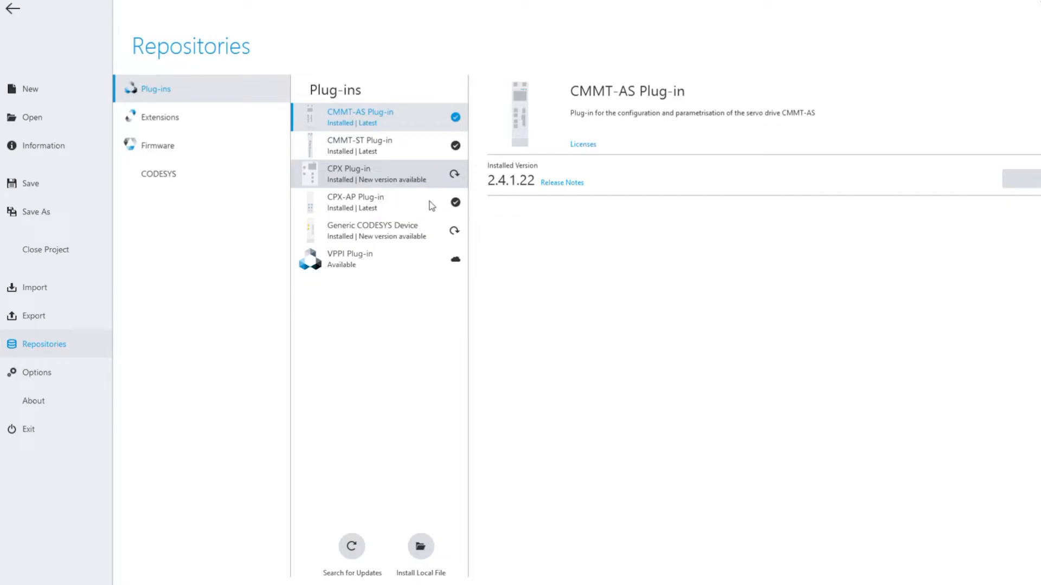
View CPX-AP and VPPI plug-in details, then the CODESYS extension showing 2.4.0.93 installed and 2.4.0.120 available
click(356, 201)
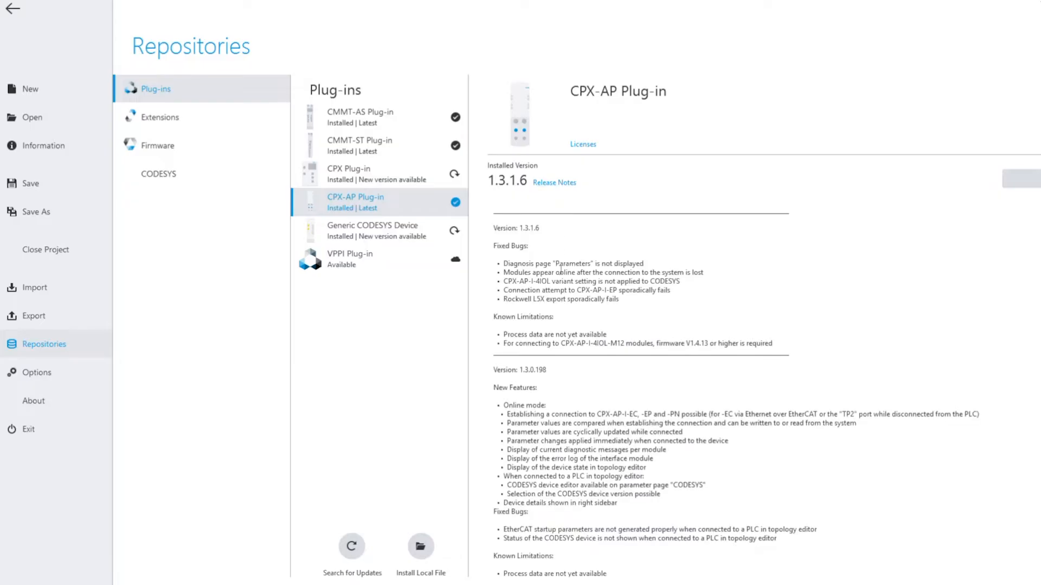
click(350, 259)
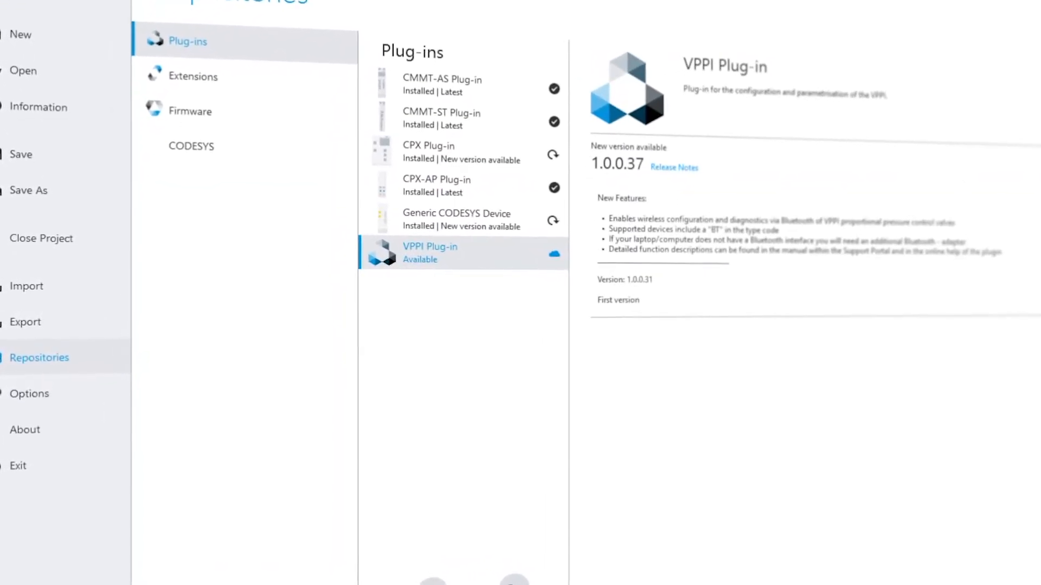
click(193, 75)
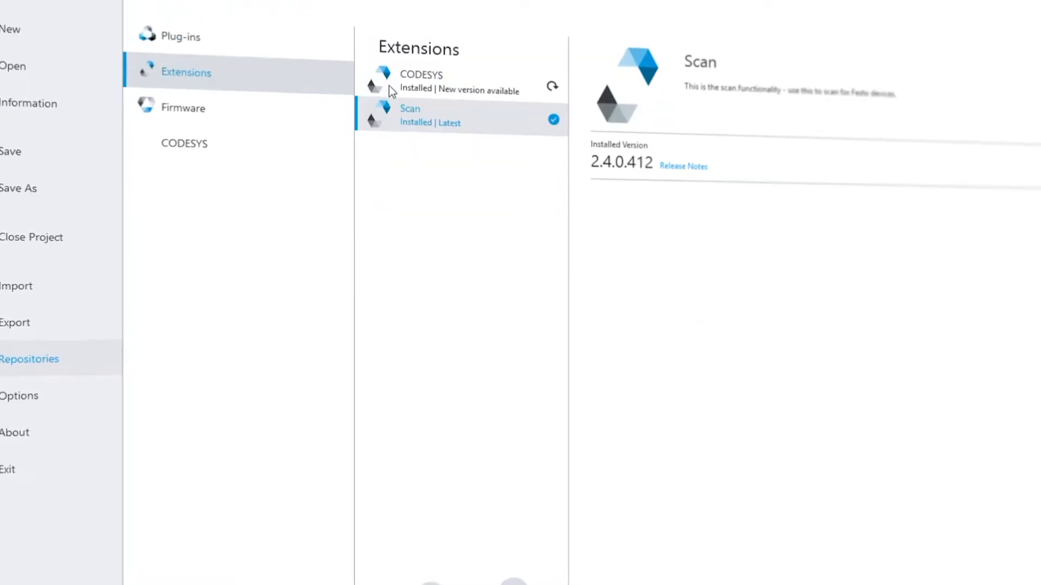
click(422, 79)
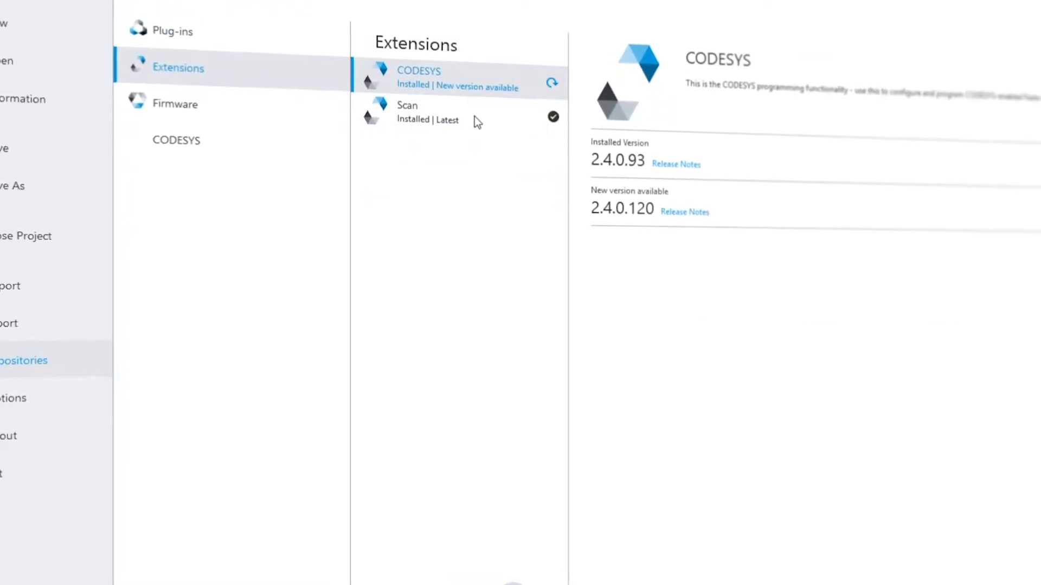